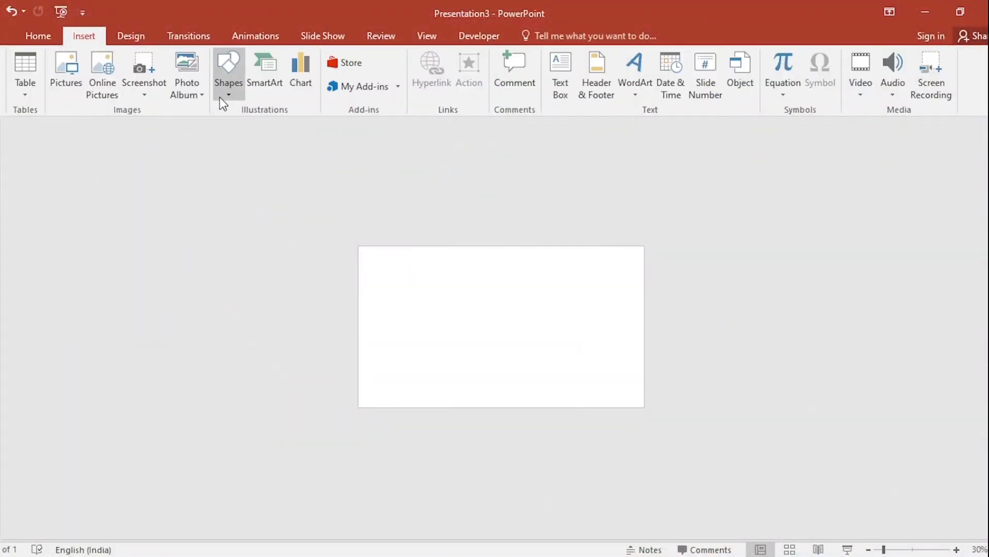
Lay a slanted blue rectangle across the slide and Ctrl-drag a parallel copy beside it
{"action": "left_click", "coordinate": [229, 72]}
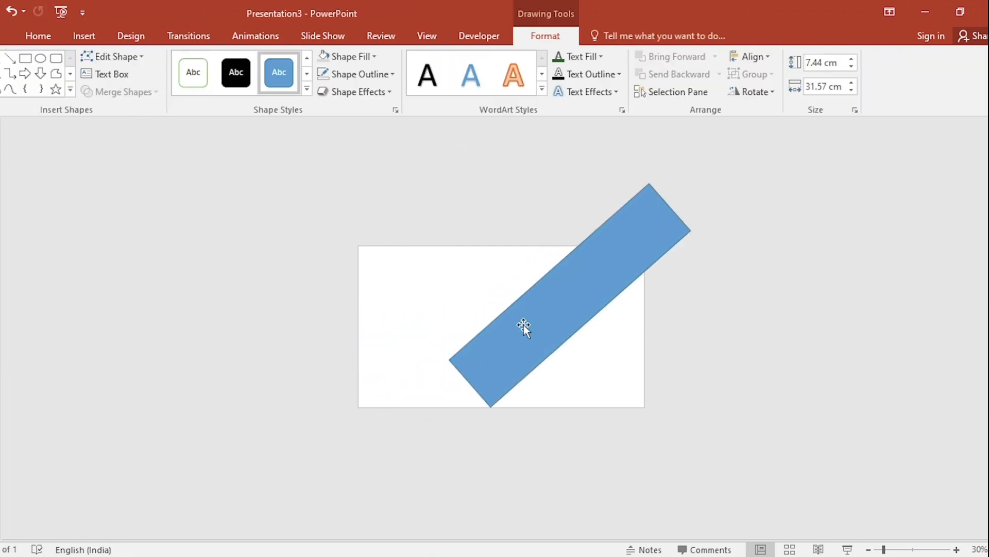
{"action": "left_click", "coordinate": [523, 328]}
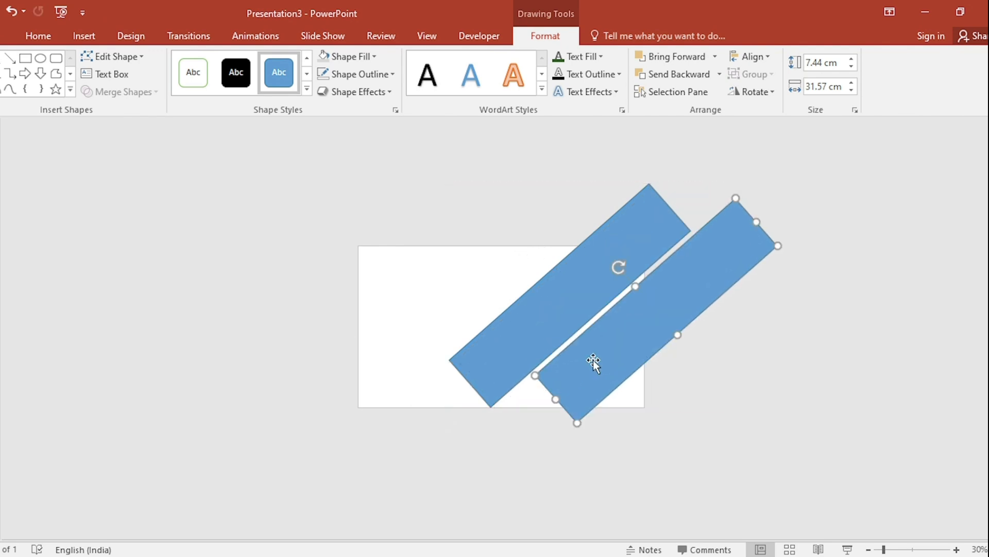
{"action": "left_click_drag", "start_coordinate": [594, 363], "coordinate": [704, 419]}
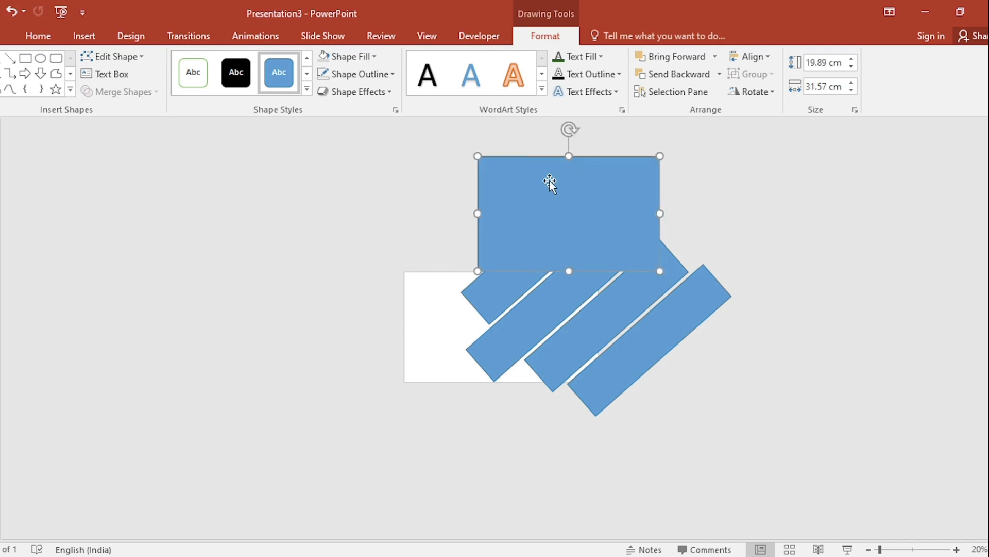
Cover the area beyond the slide's right edge with a resized blue rectangle
{"action": "left_click_drag", "start_coordinate": [549, 180], "coordinate": [656, 300]}
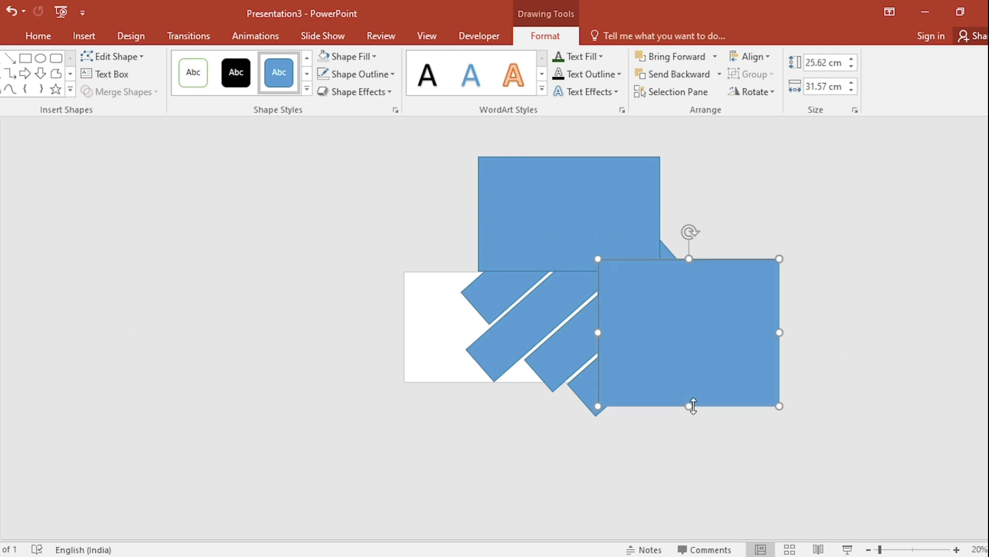
{"action": "left_click_drag", "start_coordinate": [688, 331], "coordinate": [809, 434]}
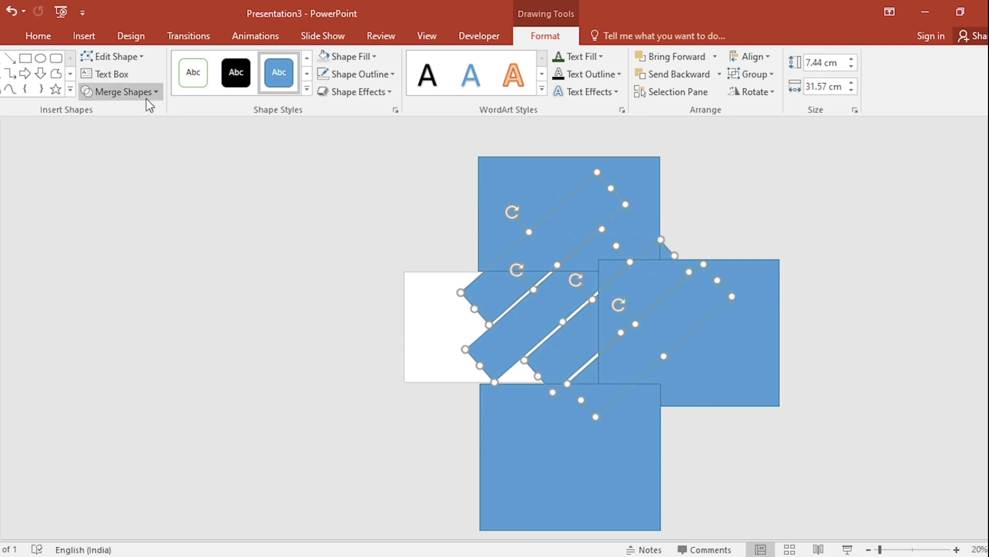
Subtract the top rectangle from the strips so they stop at the slide's upper edge
{"action": "left_click", "coordinate": [120, 92]}
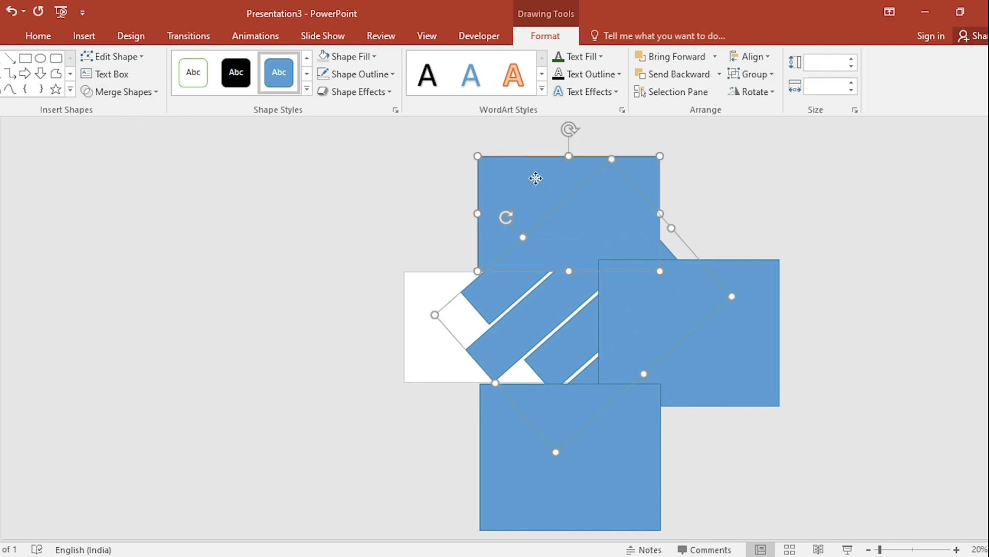
{"action": "left_click", "coordinate": [119, 91]}
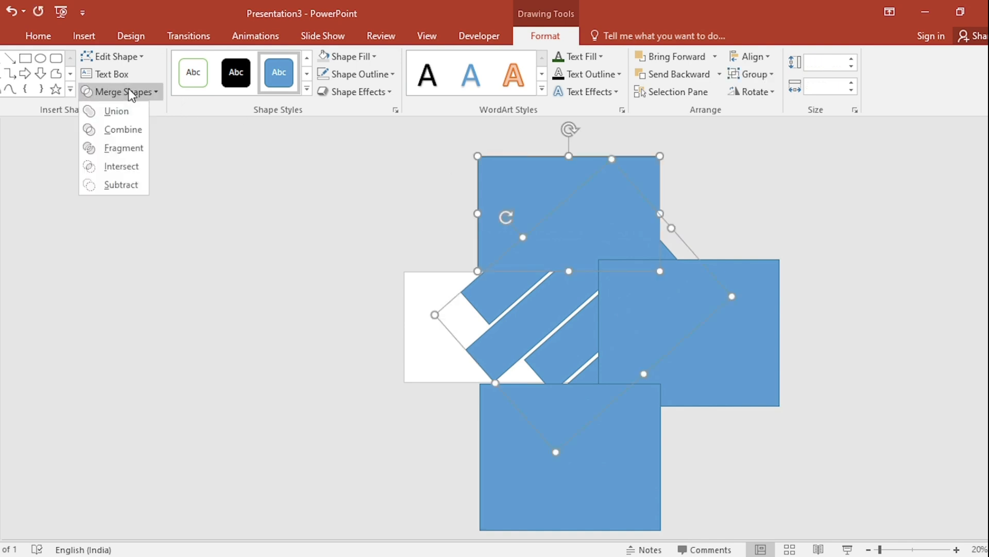
{"action": "left_click", "coordinate": [121, 184]}
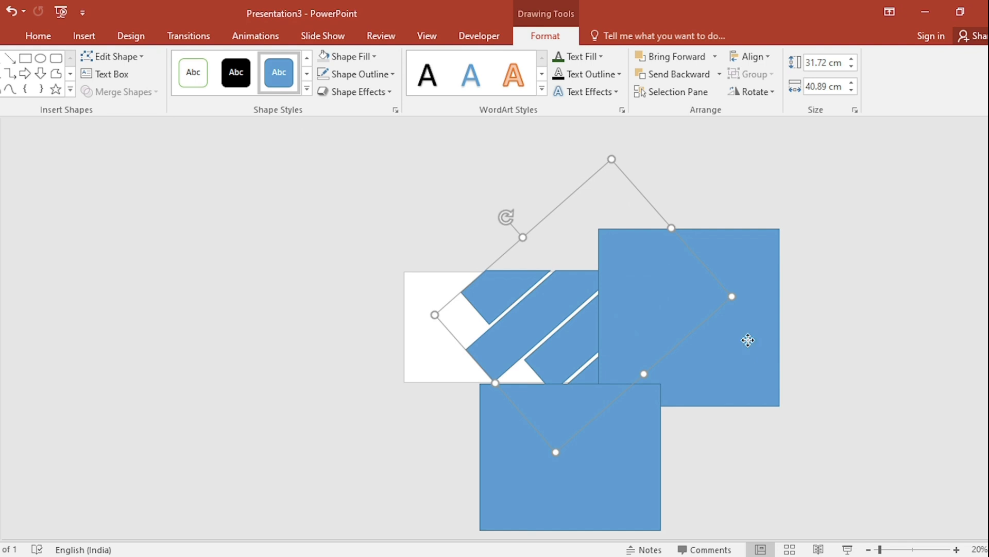
Subtract the right and bottom rectangles too, keeping a spare copy of the bottom one off-slide
{"action": "left_click", "coordinate": [119, 92]}
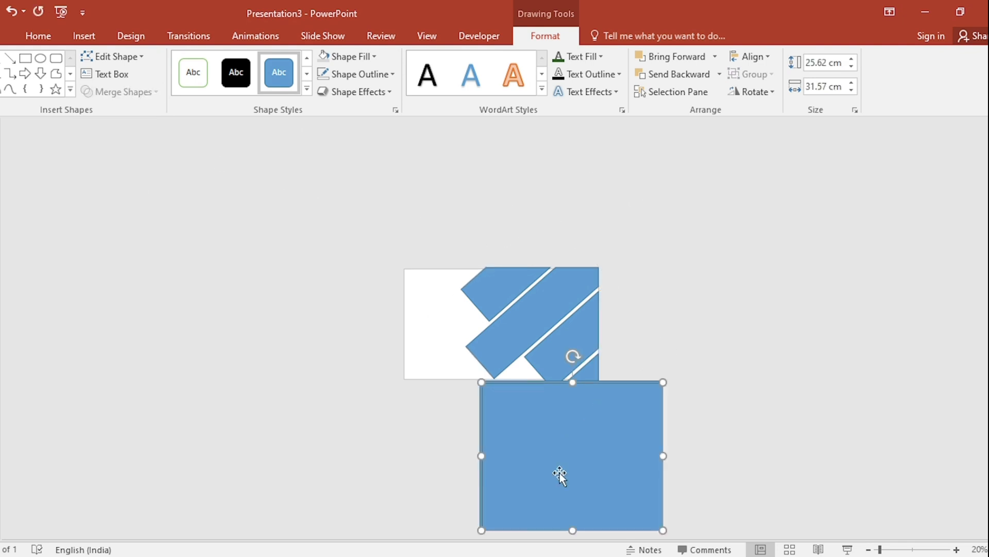
{"action": "left_click_drag", "start_coordinate": [572, 456], "coordinate": [800, 428]}
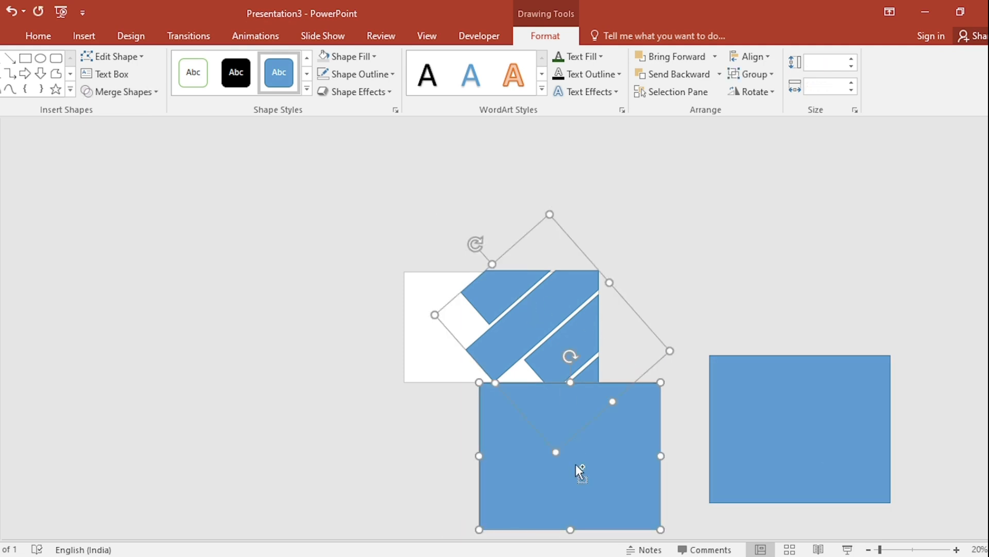
{"action": "left_click", "coordinate": [120, 92]}
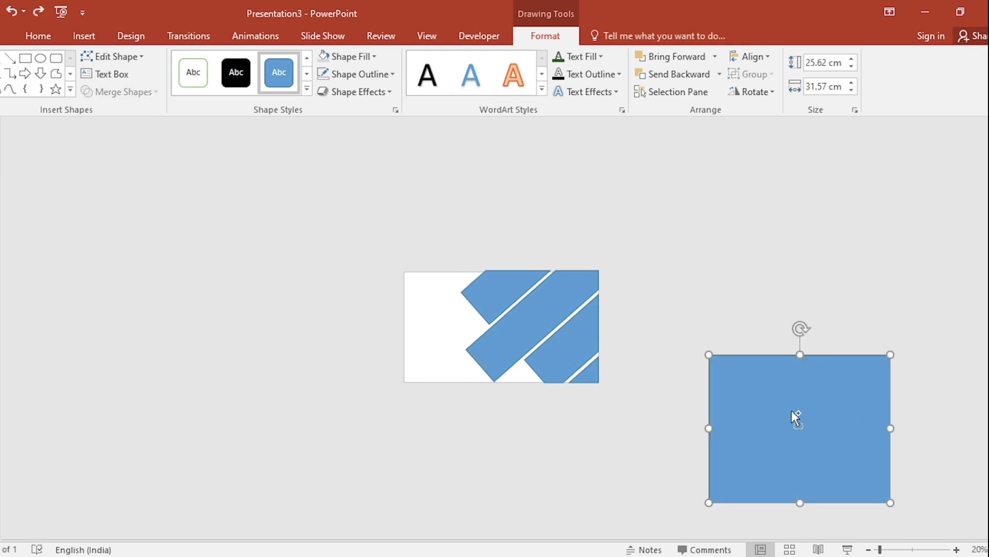
Bring the spare rectangle onto the slide as the panel and cover its right and top sides
{"action": "left_click_drag", "start_coordinate": [800, 427], "coordinate": [246, 387]}
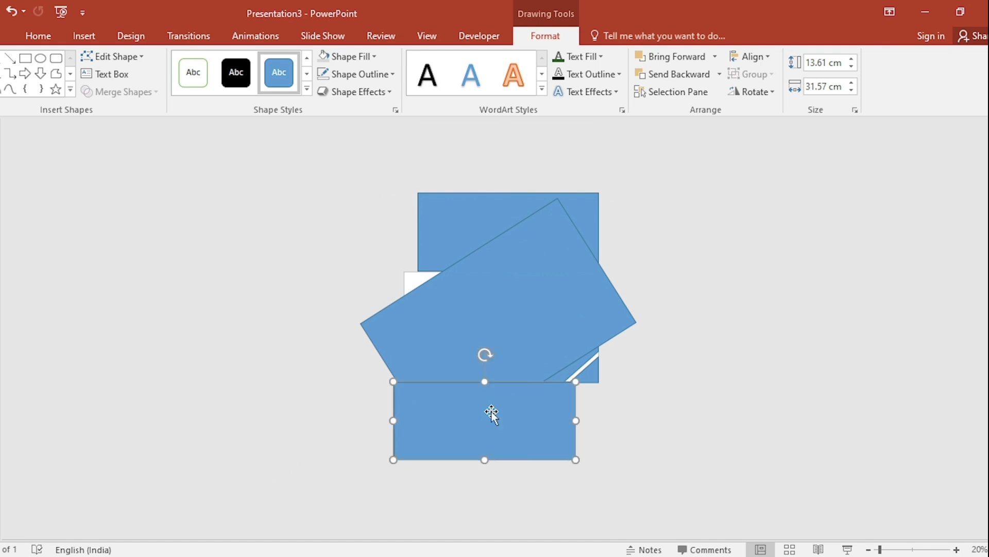
{"action": "left_click_drag", "start_coordinate": [485, 419], "coordinate": [478, 479]}
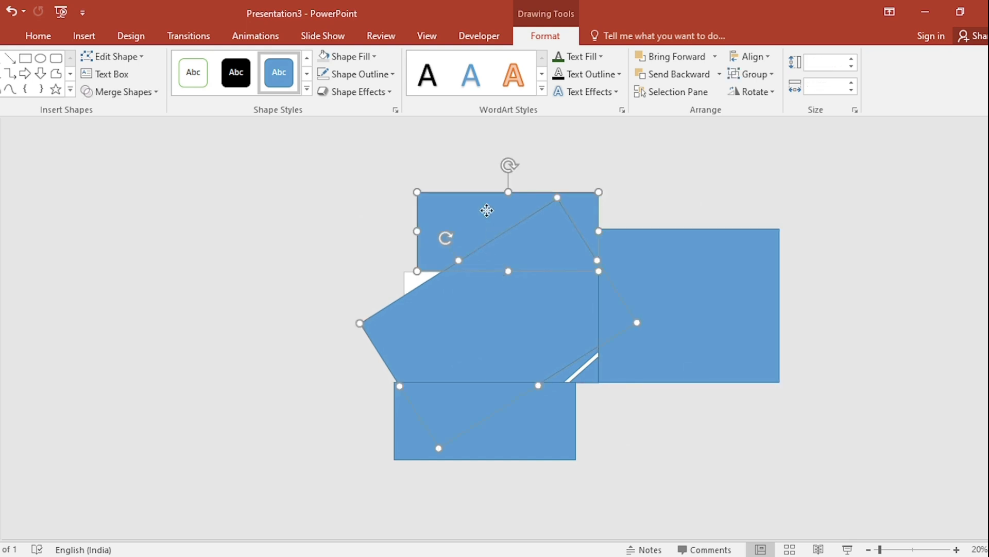
{"action": "left_click", "coordinate": [120, 92]}
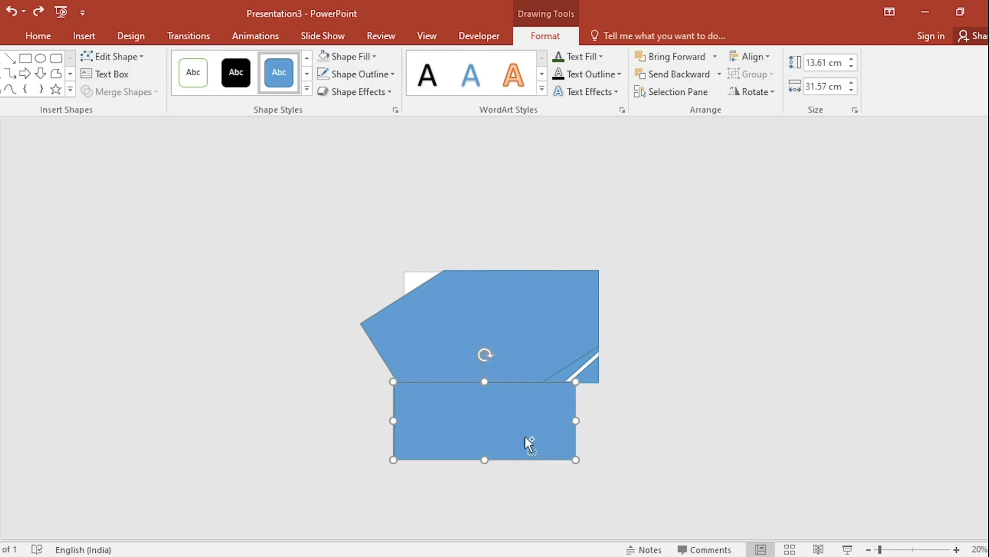
Cover the left and bottom sides and subtract all covering rectangles, leaving a diagonally cut panel
{"action": "left_click_drag", "start_coordinate": [529, 442], "coordinate": [338, 346]}
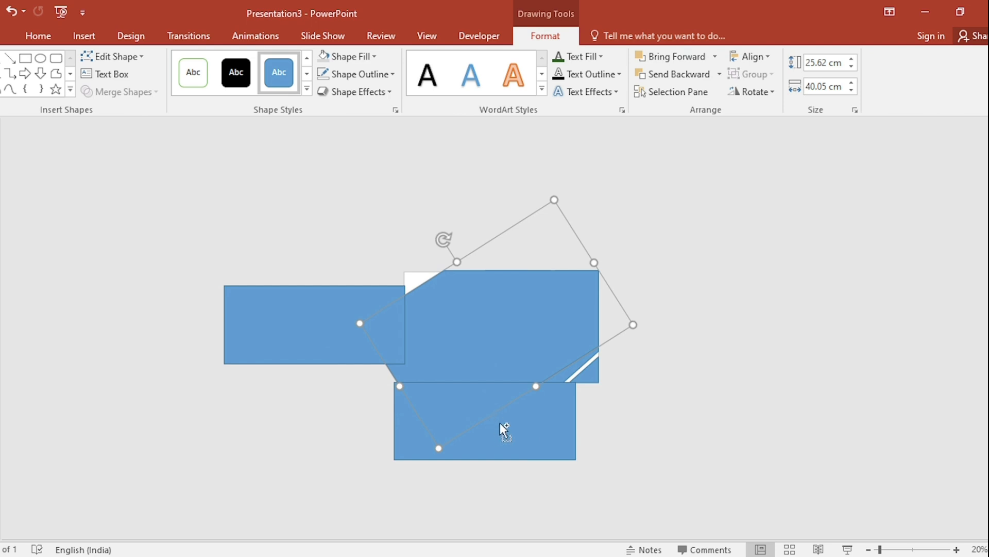
{"action": "left_click", "coordinate": [120, 92]}
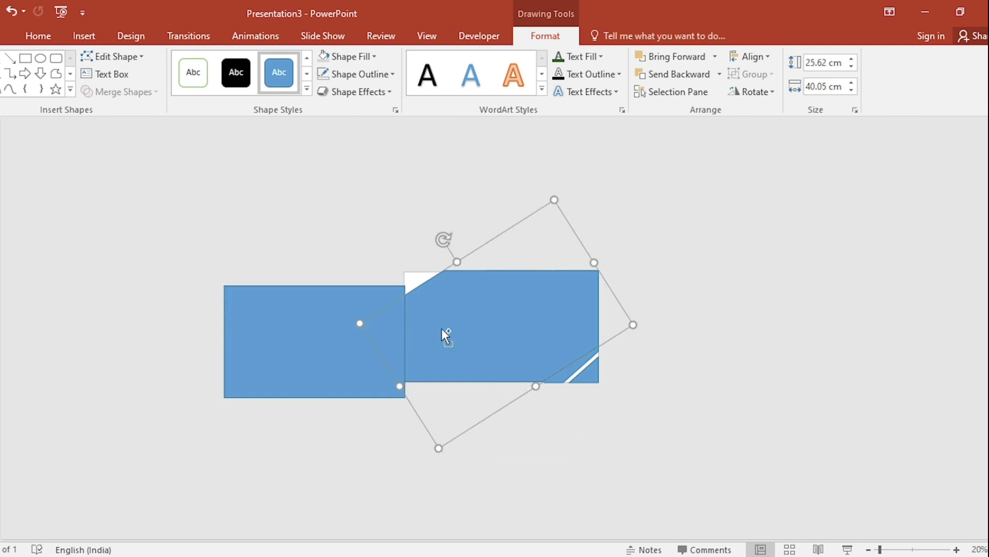
{"action": "left_click", "coordinate": [120, 92]}
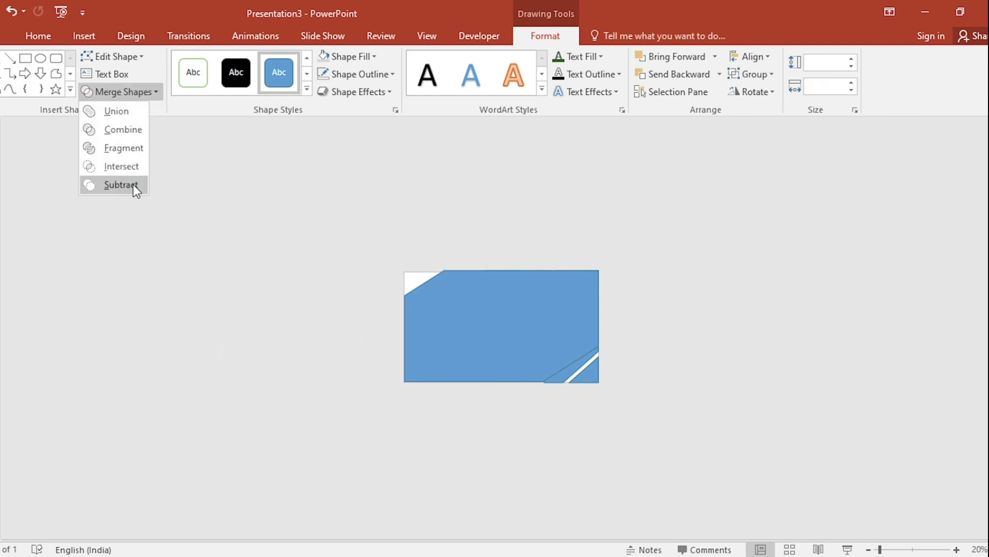
{"action": "left_click", "coordinate": [120, 185]}
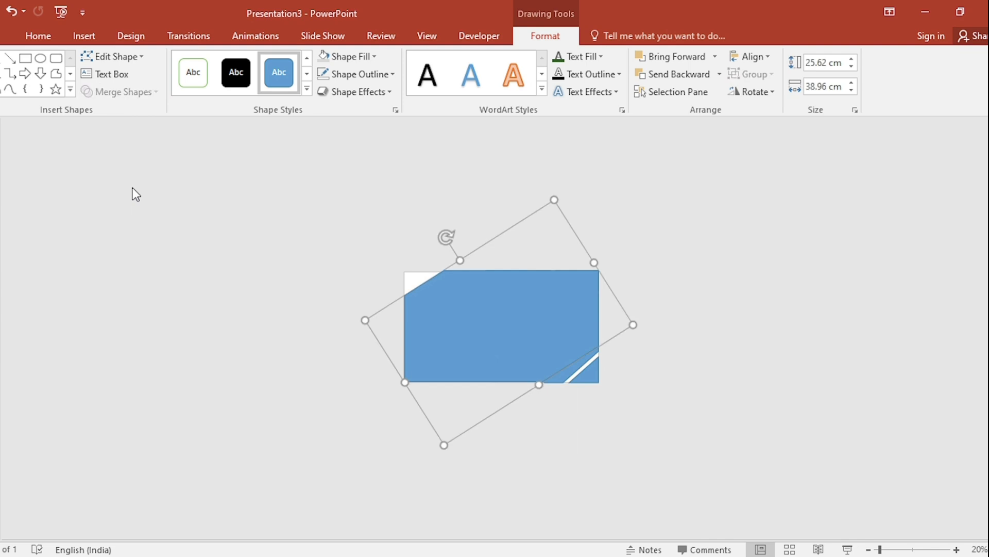
Fill the cut panel with a light grey theme colour and bring up its context options
{"action": "left_click", "coordinate": [344, 56]}
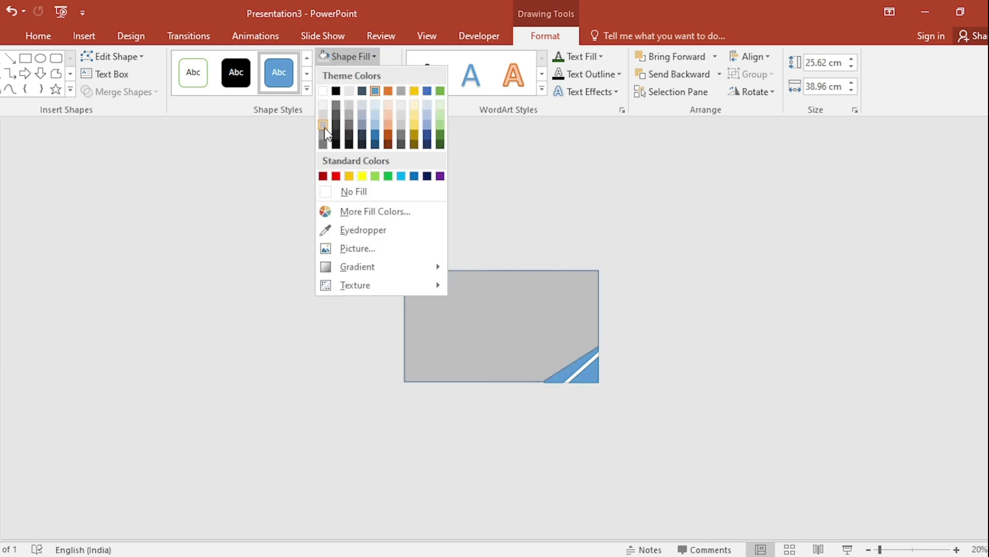
{"action": "left_click", "coordinate": [357, 74]}
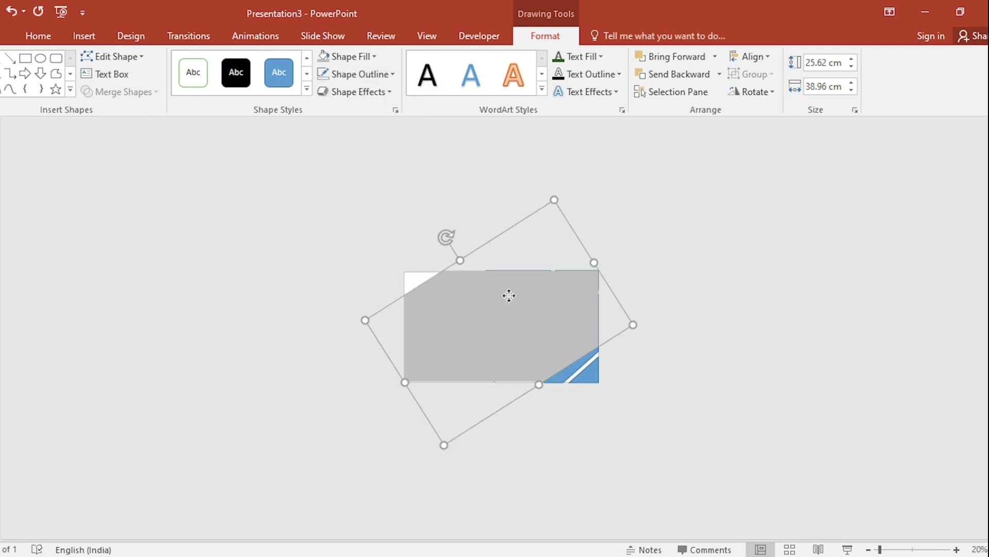
{"action": "right_click", "coordinate": [509, 296]}
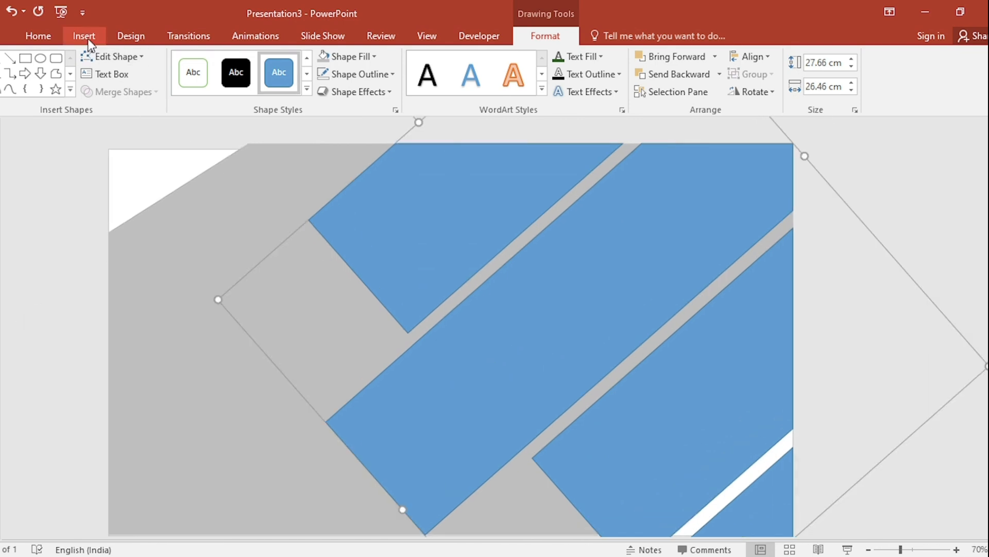
{"action": "left_click", "coordinate": [84, 35]}
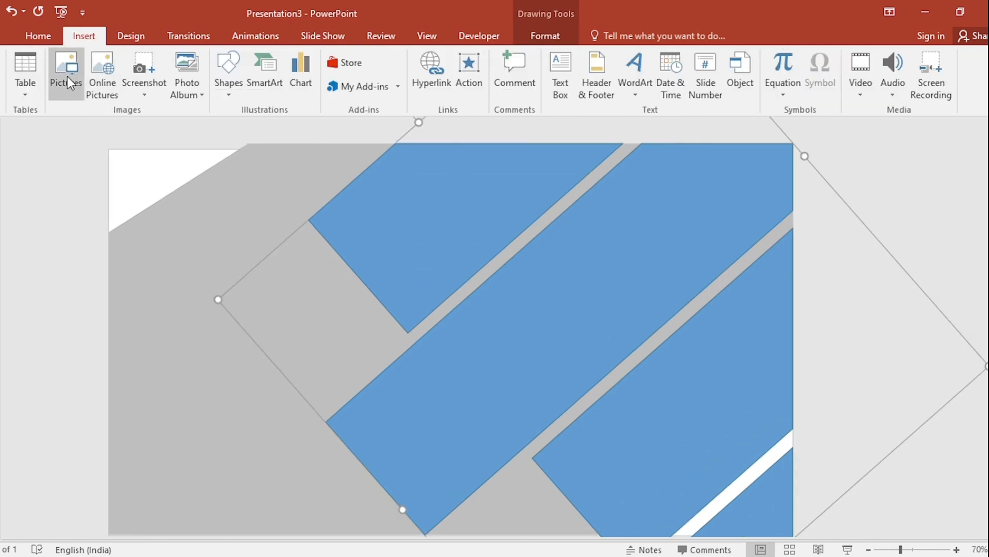
{"action": "left_click", "coordinate": [66, 72]}
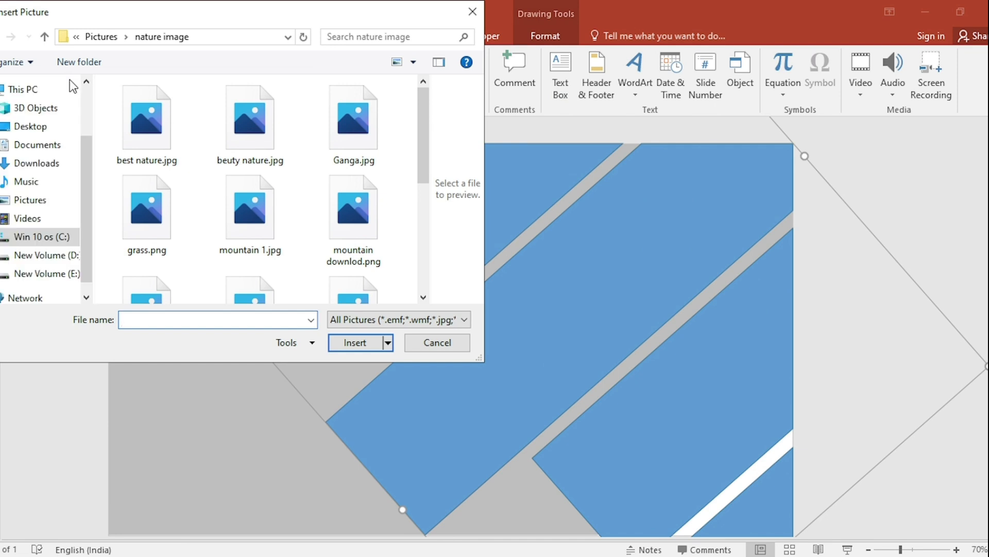
{"action": "left_click", "coordinate": [354, 117]}
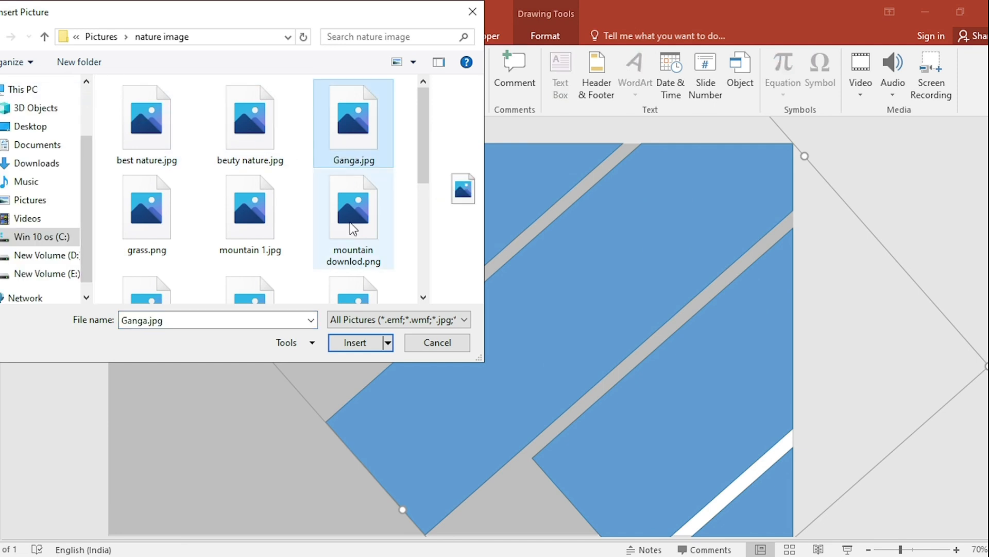
{"action": "left_click", "coordinate": [355, 343]}
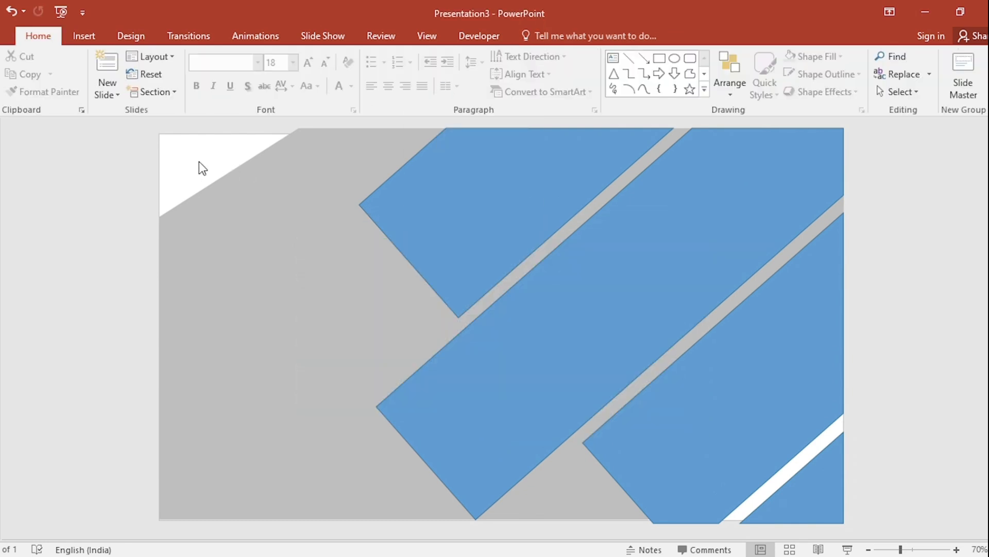
In Format Shape, fill the strips with the river photo from the clipboard without rotating it with the shape
{"action": "right_click", "coordinate": [202, 167]}
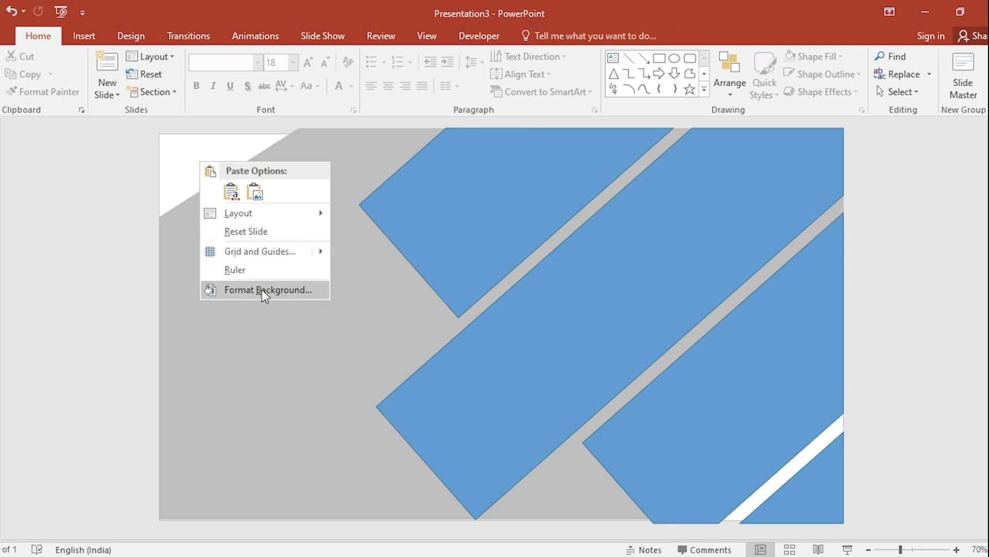
{"action": "left_click", "coordinate": [268, 290]}
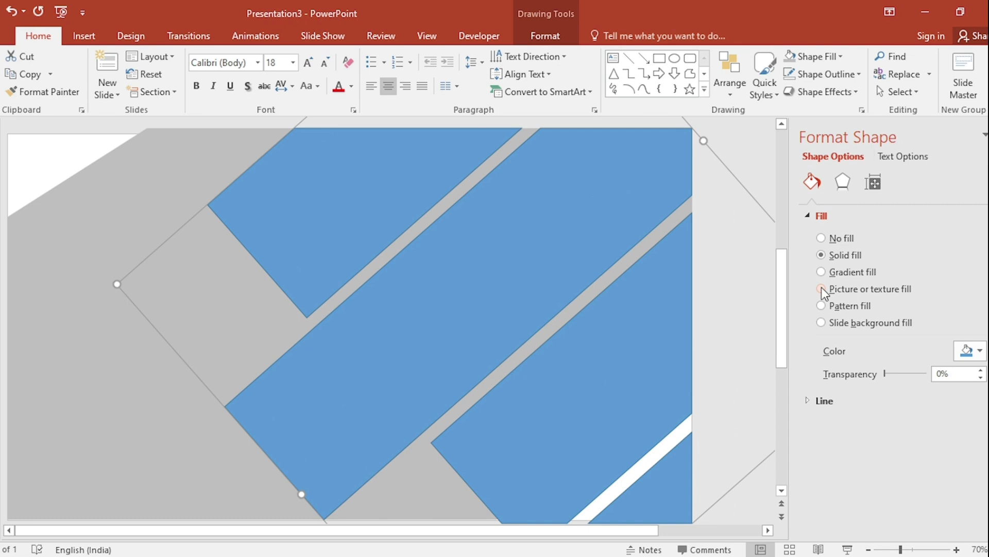
{"action": "left_click", "coordinate": [821, 288]}
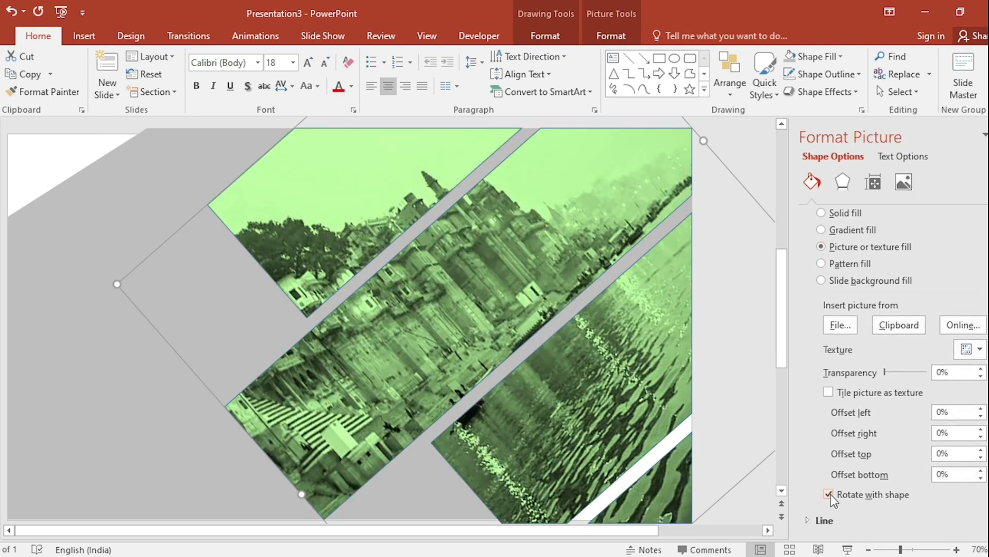
{"action": "left_click", "coordinate": [827, 493]}
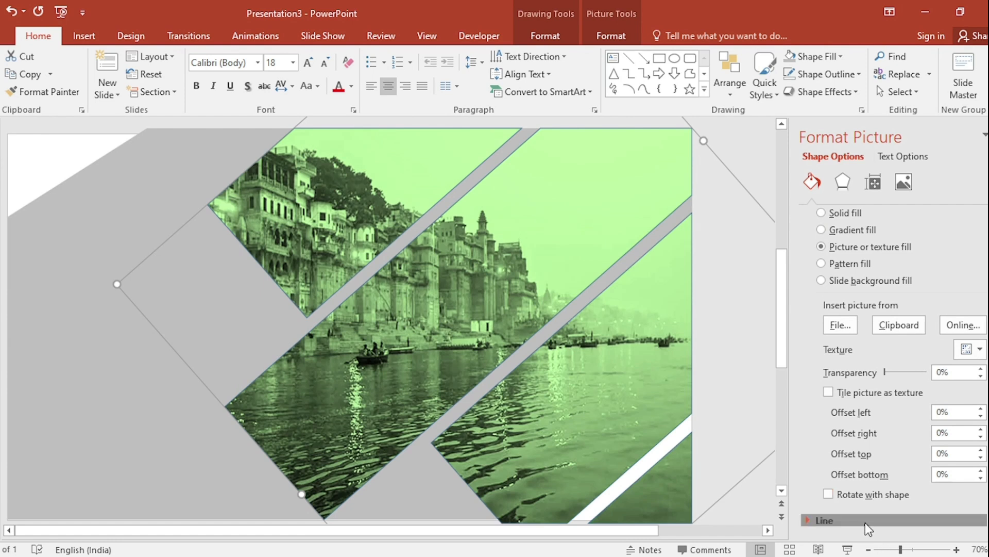
Remove the strips' outline and apply an Inner shadow preset
{"action": "left_click", "coordinate": [821, 520]}
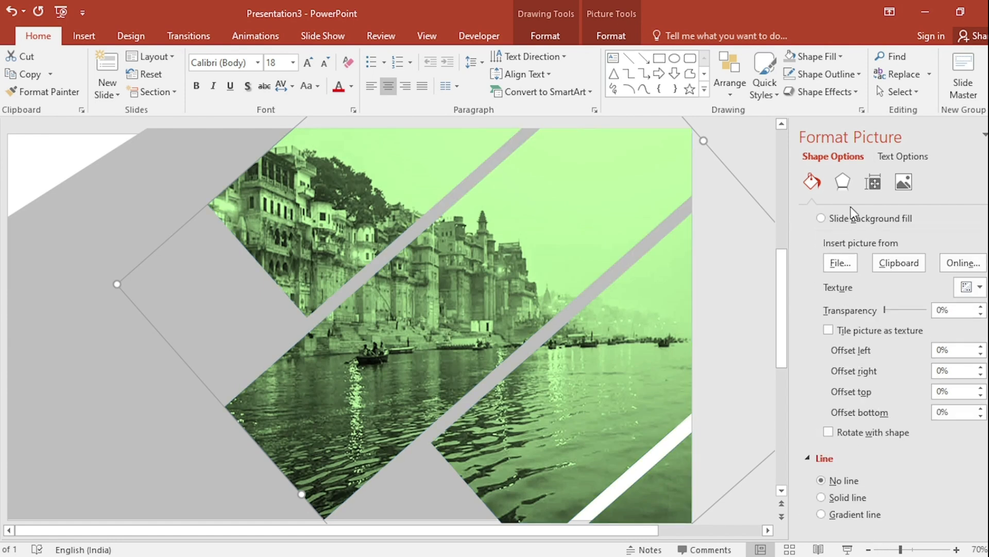
{"action": "left_click", "coordinate": [842, 181]}
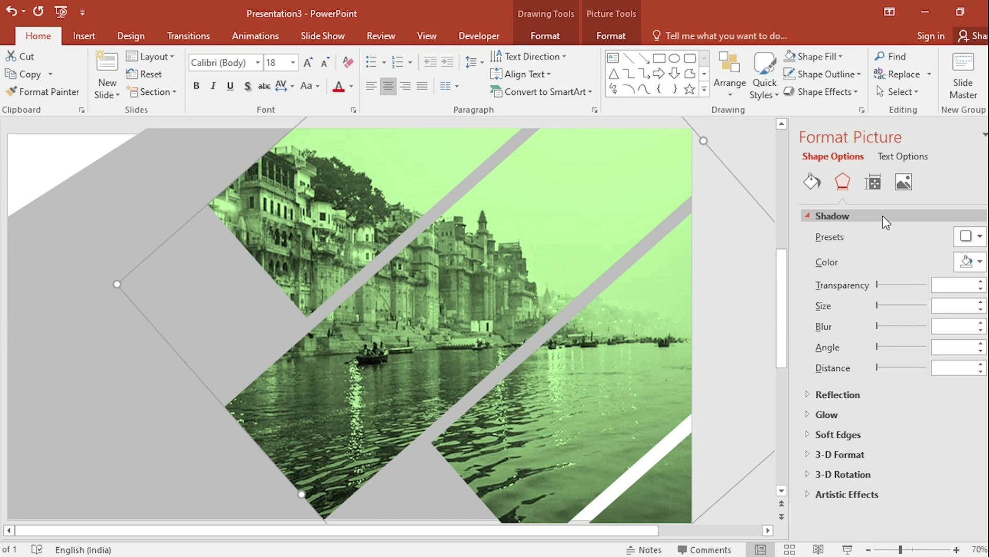
{"action": "left_click", "coordinate": [968, 236]}
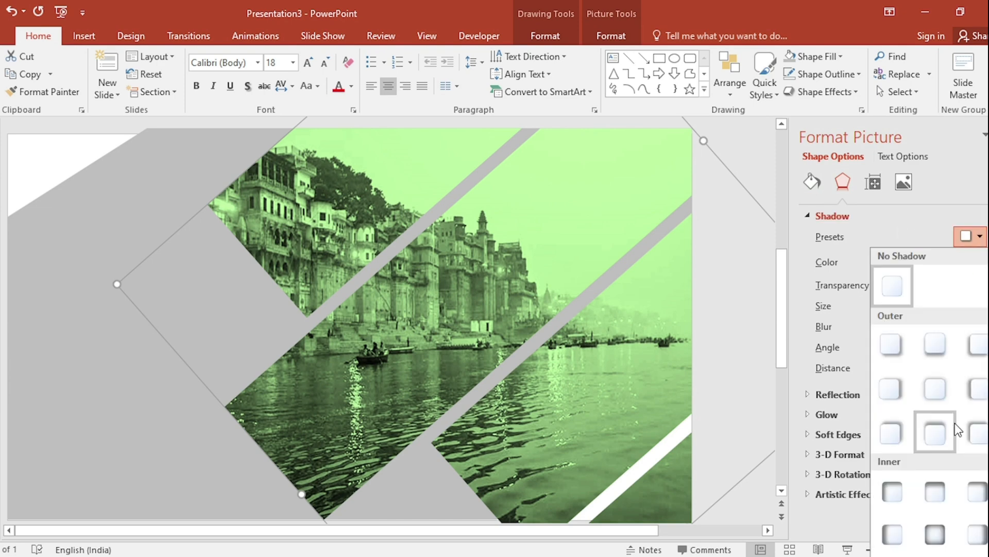
{"action": "left_click", "coordinate": [933, 432]}
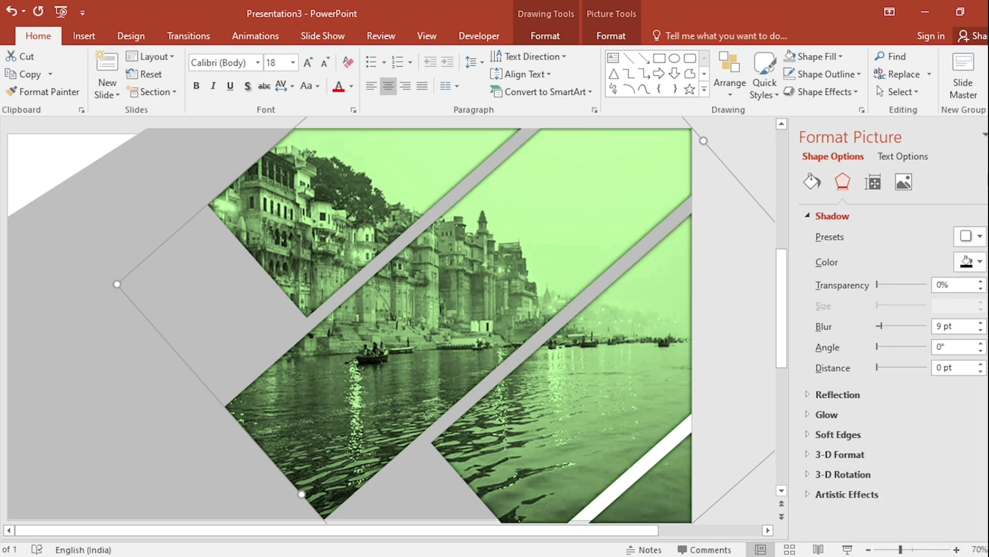
{"action": "left_click", "coordinate": [84, 35]}
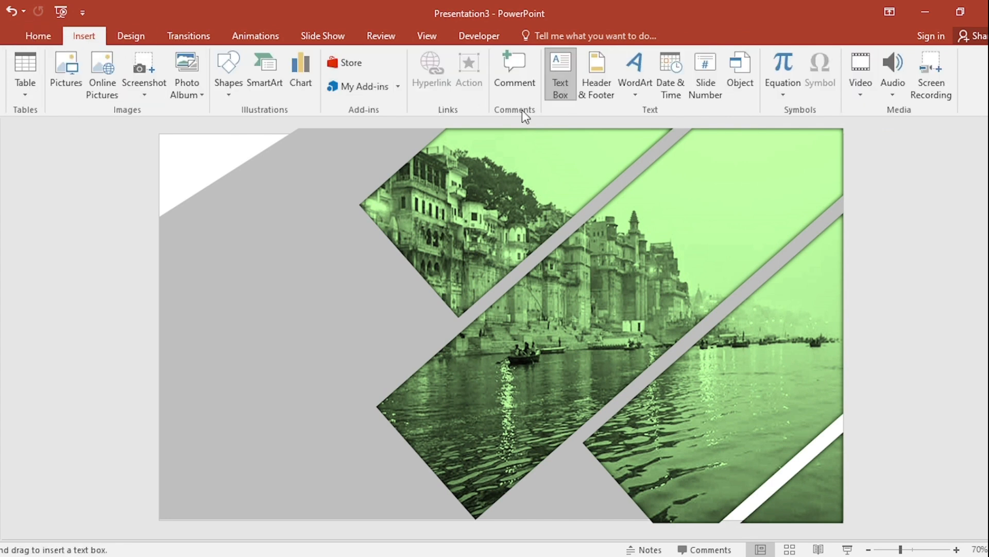
Add a GANGA title text box set in Agency FB
{"action": "type", "text": "GAN"}
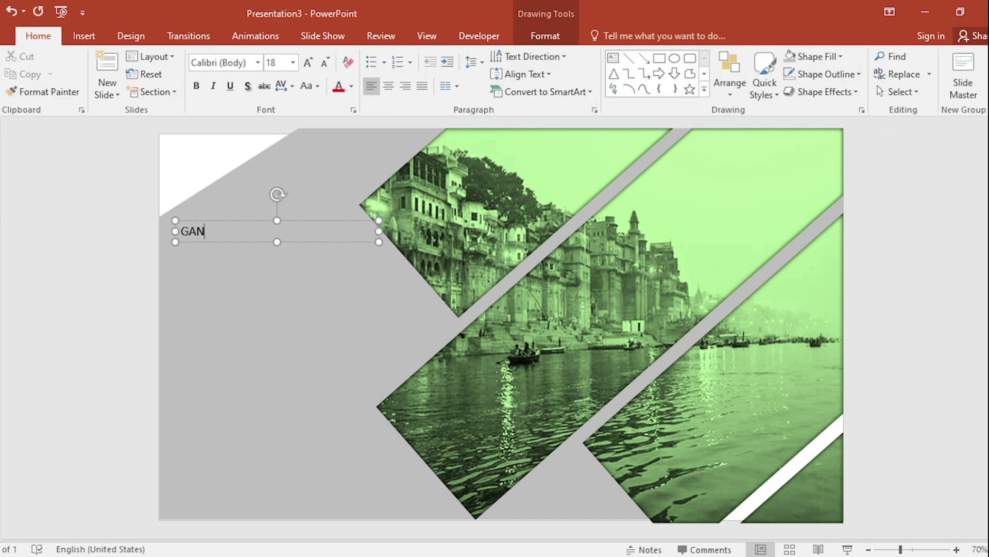
{"action": "left_click", "coordinate": [259, 63]}
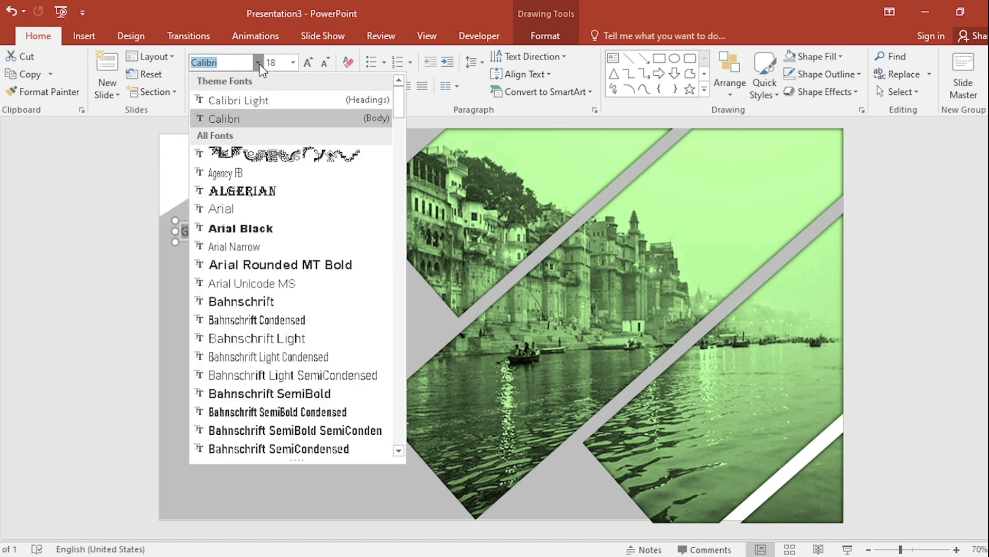
{"action": "left_click", "coordinate": [225, 172]}
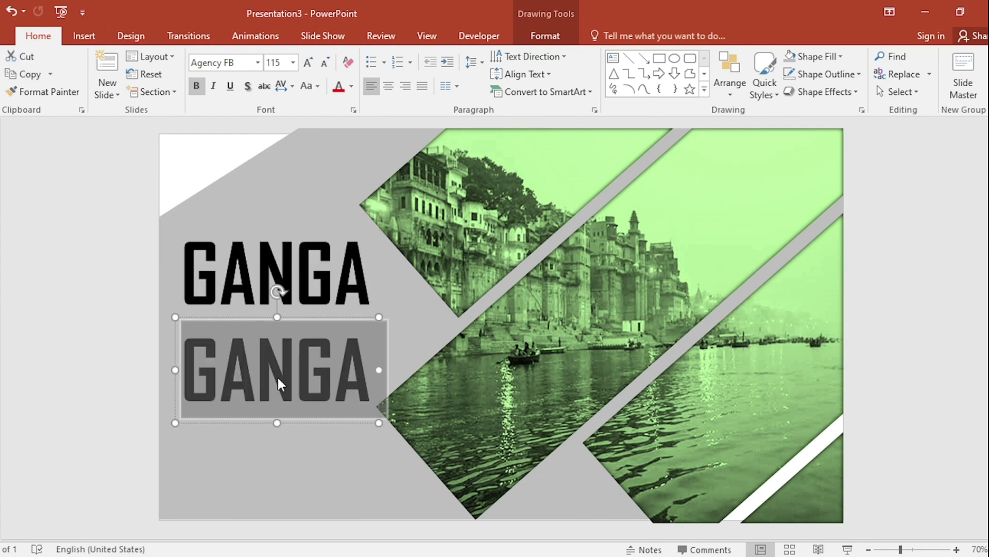
Shrink the duplicated box to size 32 and paste the Ganges description paragraph into it
{"action": "left_click", "coordinate": [307, 63]}
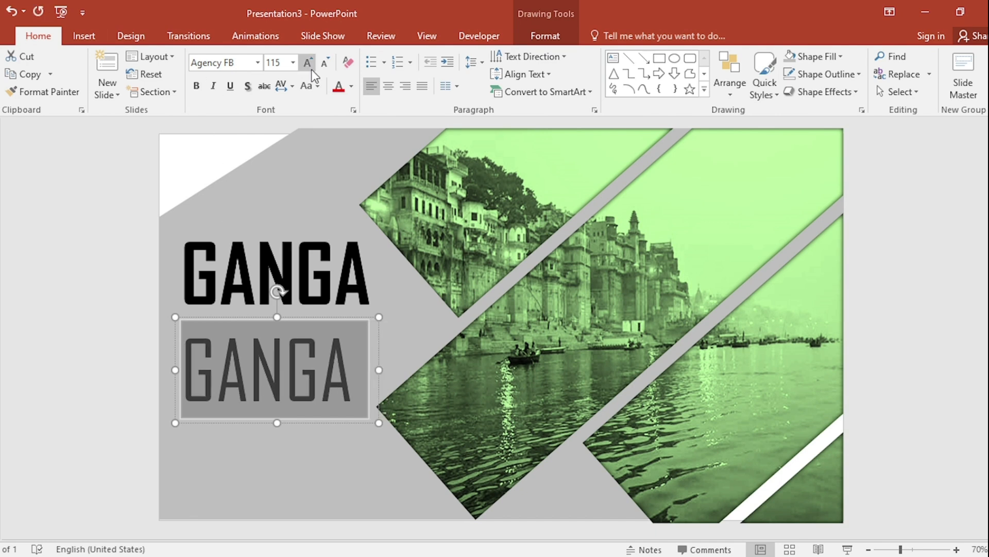
{"action": "left_click", "coordinate": [324, 63]}
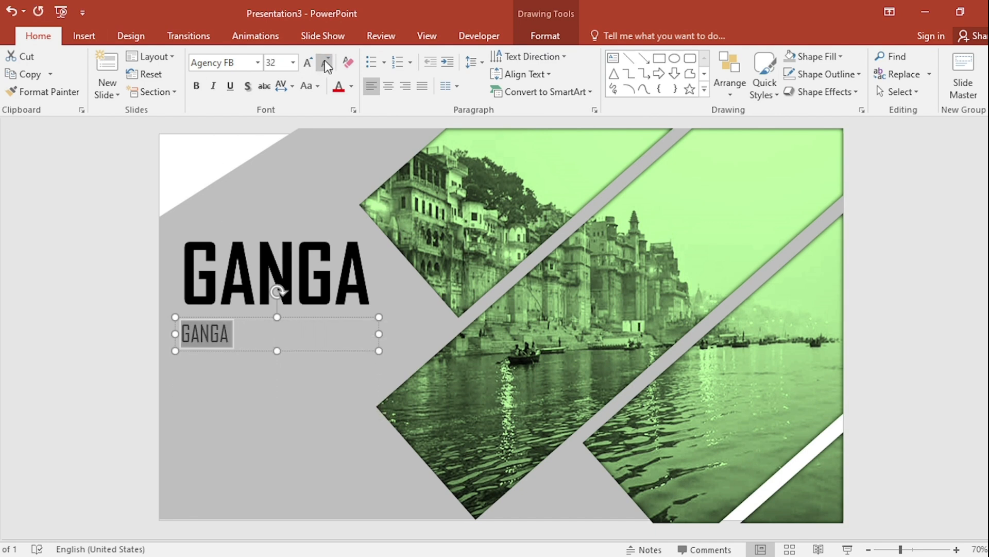
{"action": "key", "text": "ctrl+v"}
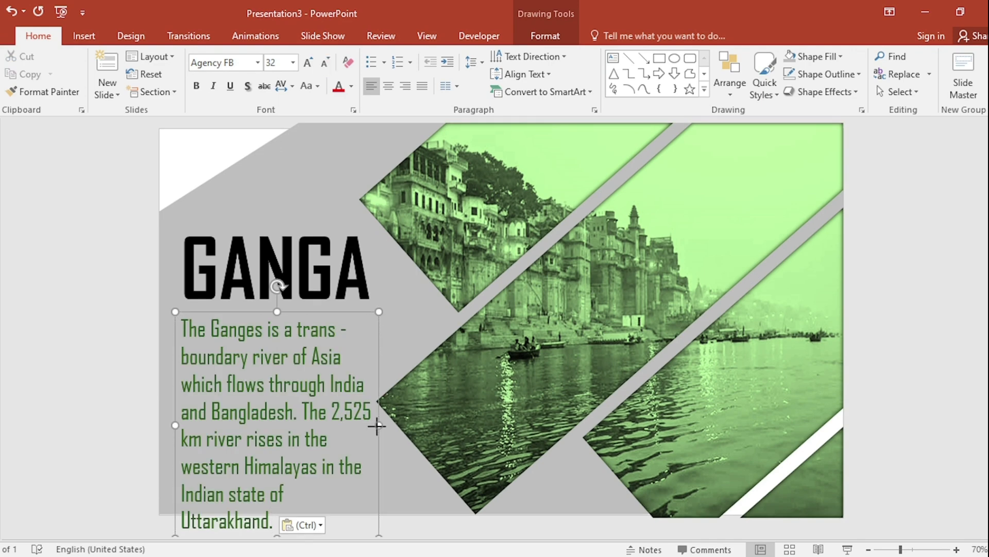